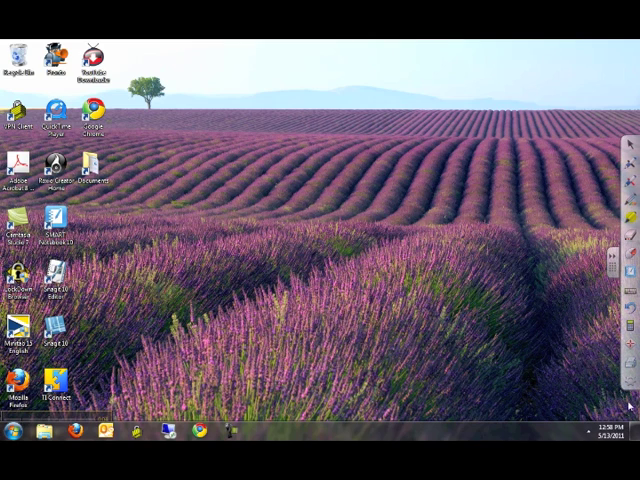
{"action": "mouse_move", "coordinate": [627, 403]}
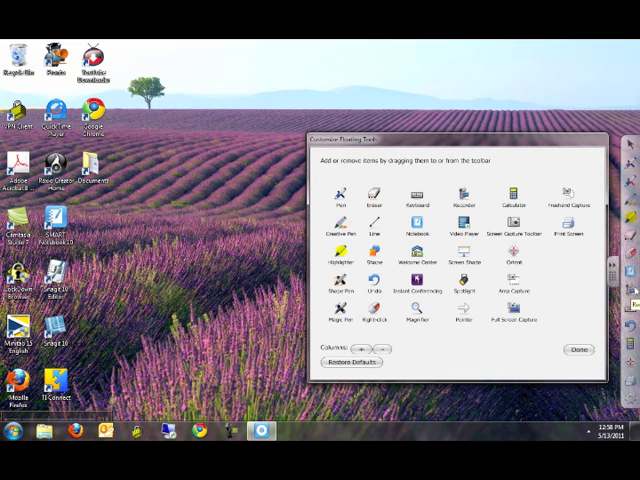
- Confirm the floating tools tray customization with the Recorder added
{"action": "left_click", "coordinate": [575, 350]}
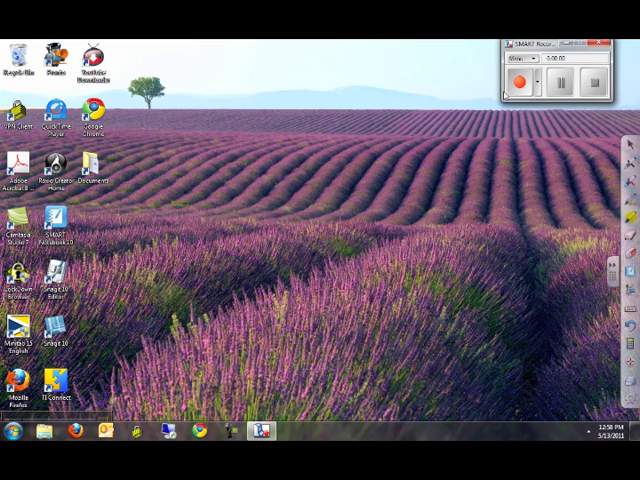
- Start a SMART Recorder screen capture, then show the Start menu while recording
{"action": "left_click", "coordinate": [521, 81]}
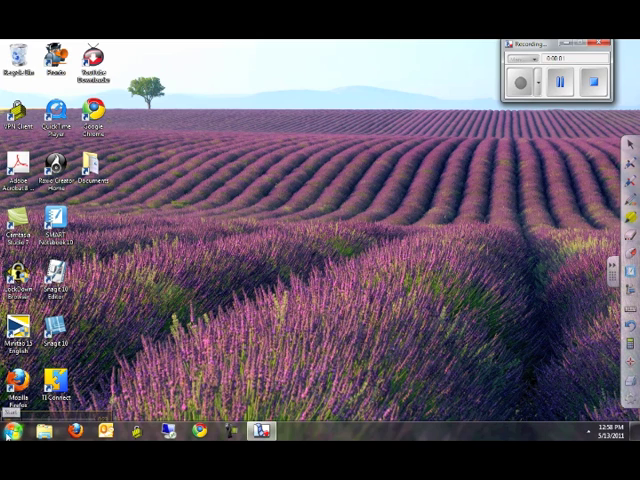
{"action": "left_click", "coordinate": [10, 428]}
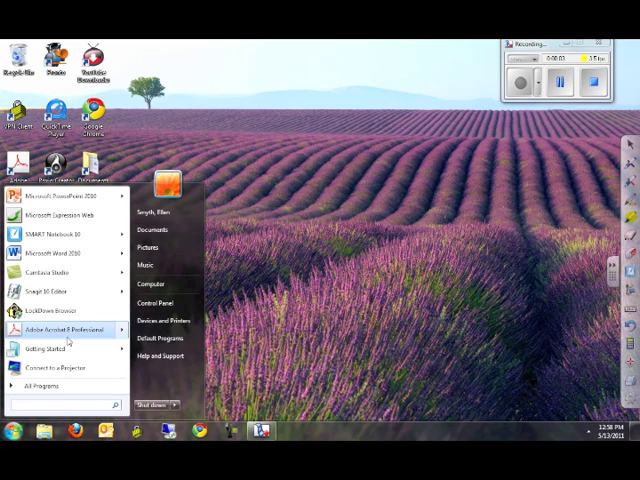